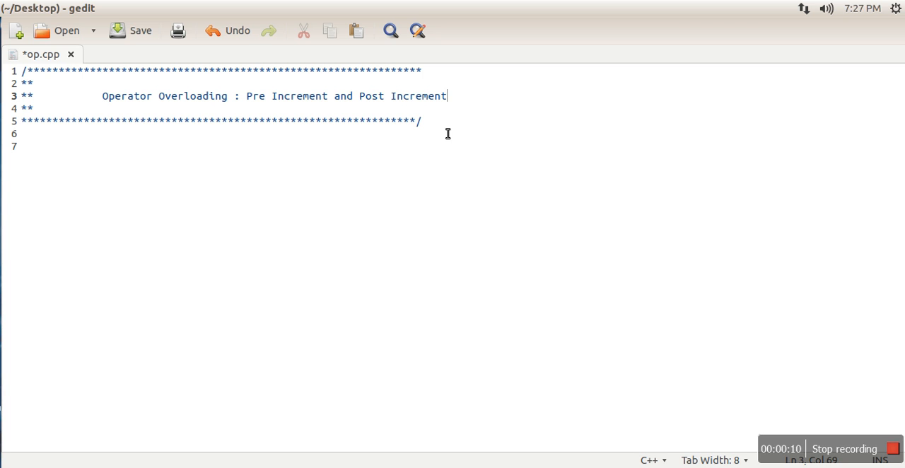
Add #include<iostream> and using namespace std; below the header comment, then begin the class declaration
{"action": "key", "text": "Return"}
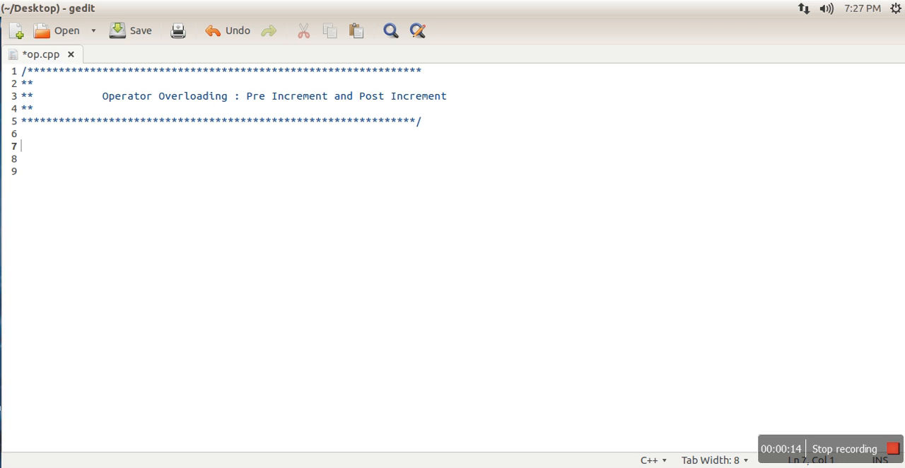
{"action": "type", "text": "#"}
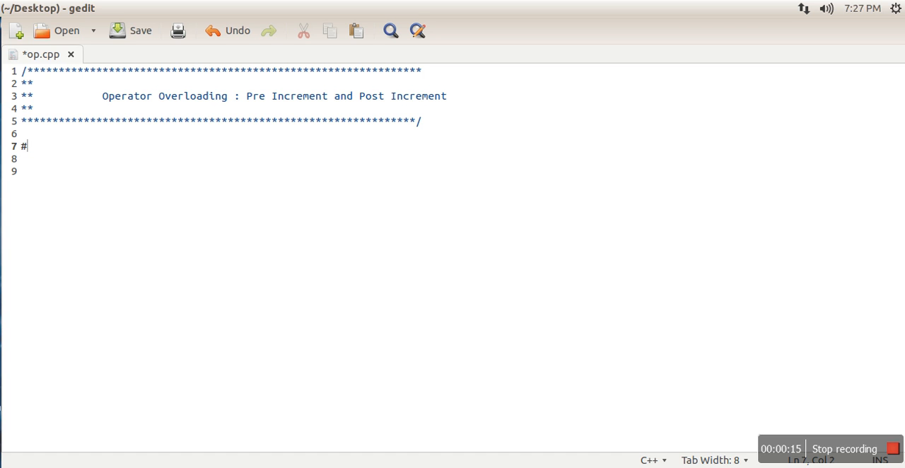
{"action": "type", "text": "include<io"}
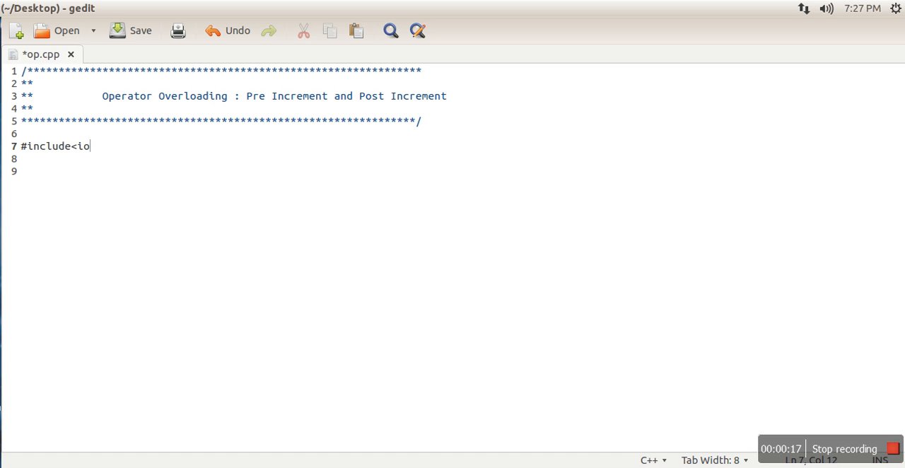
{"action": "type", "text": "stream>"}
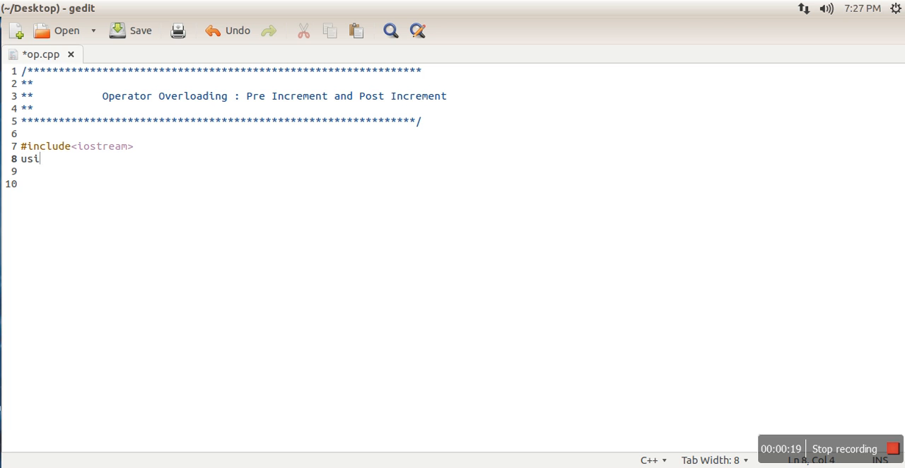
{"action": "type", "text": "ng namespa"}
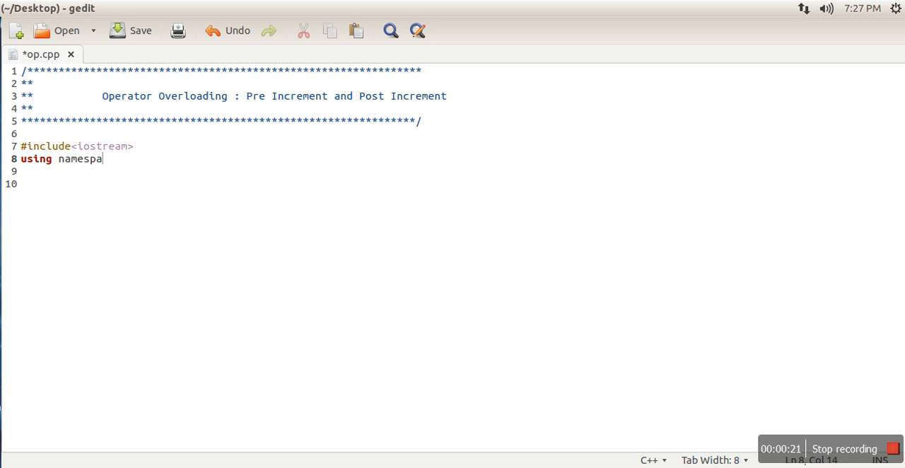
{"action": "type", "text": "ce std;"}
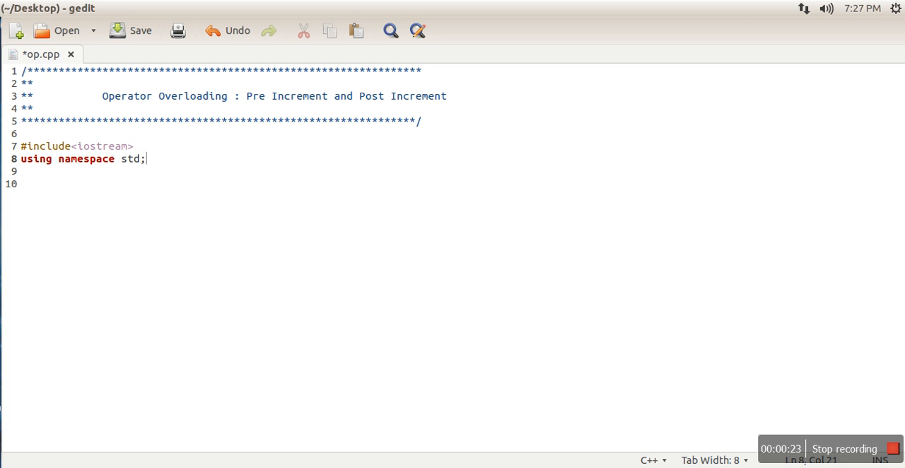
{"action": "type", "text": "class one"}
{"action": "type", "text": "{"}
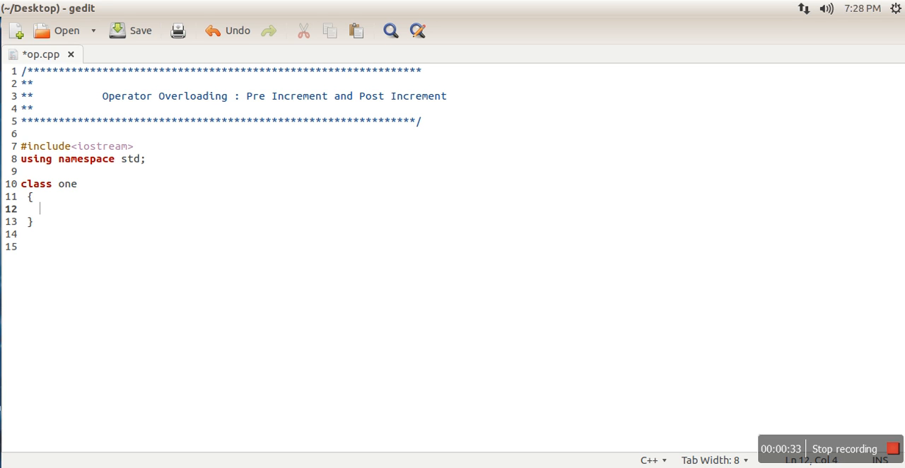
Declare int a and int b, plus a public constructor one(int x,int y) setting a=x, b=y
{"action": "type", "text": "int"}
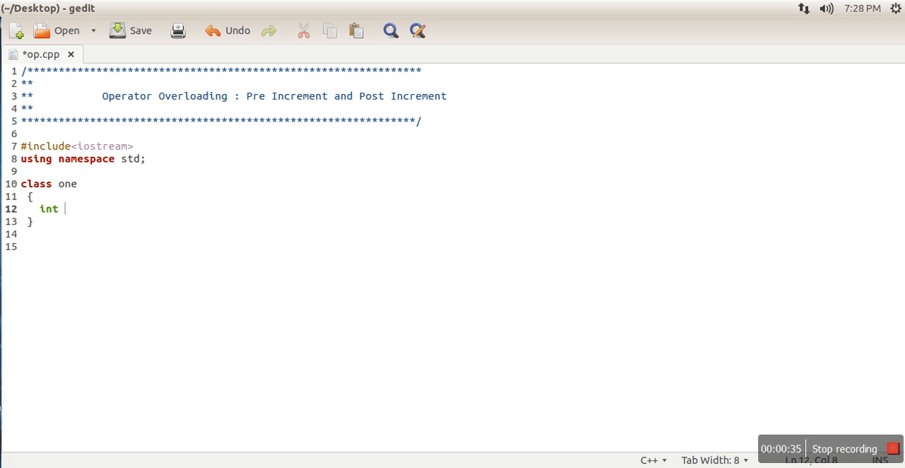
{"action": "type", "text": "a;"}
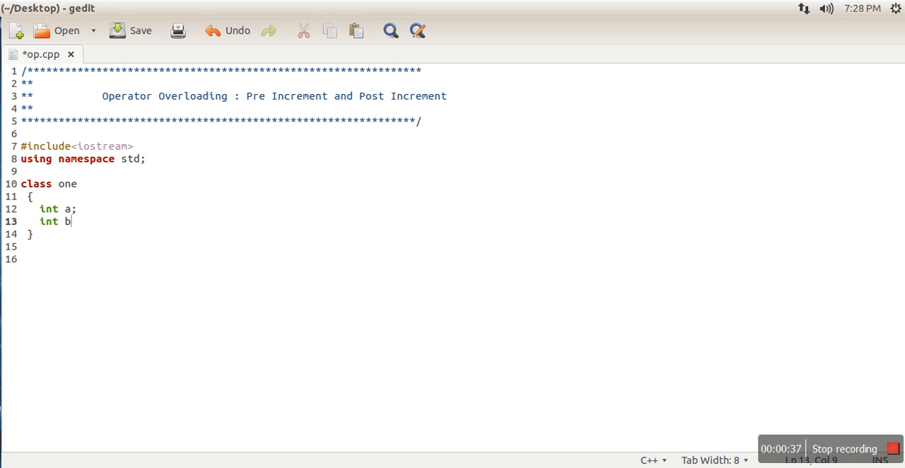
{"action": "type", "text": ";"}
{"action": "type", "text": "public :"}
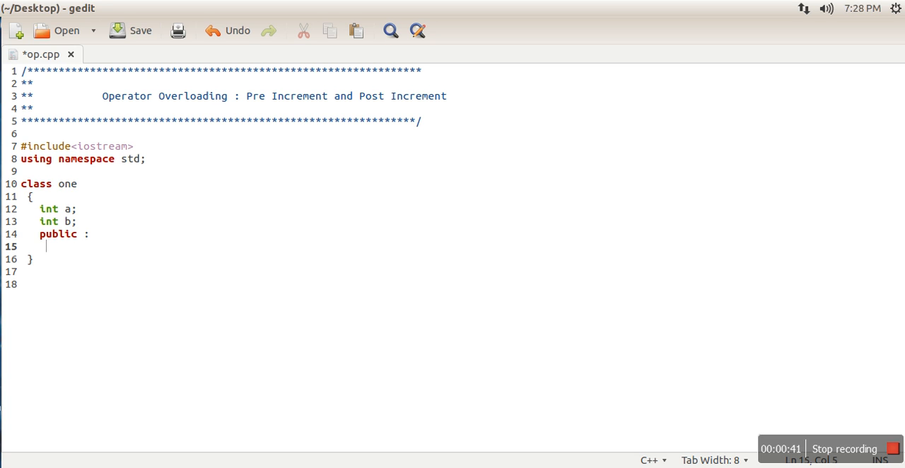
{"action": "type", "text": "one()"}
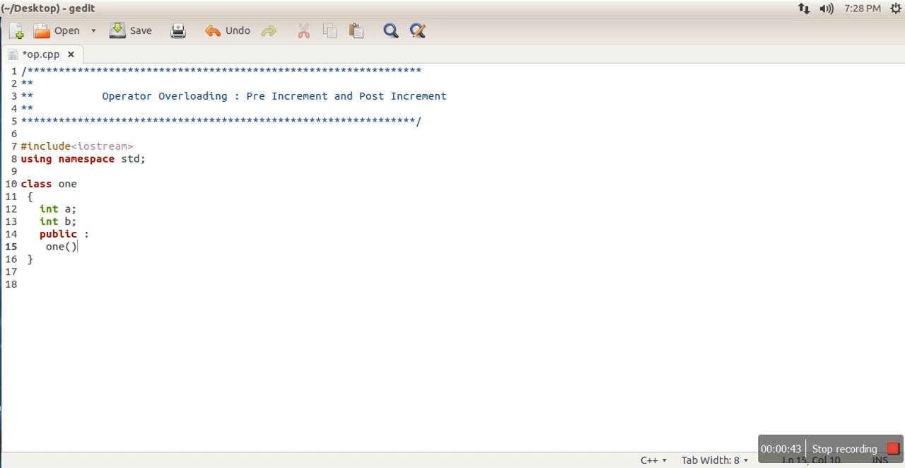
{"action": "type", "text": "int x,int y"}
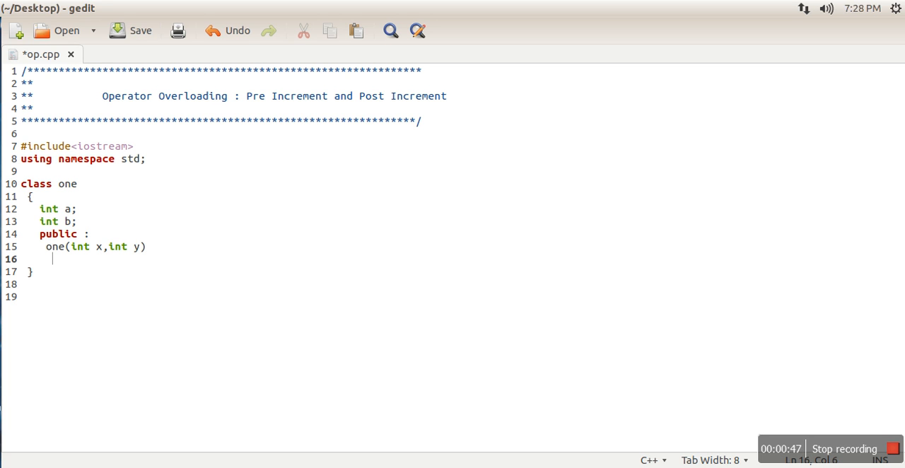
{"action": "type", "text": "{"}
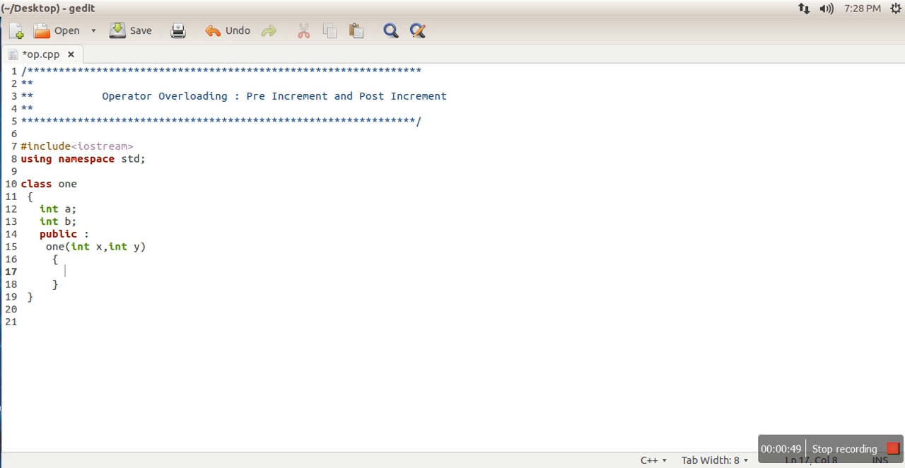
{"action": "type", "text": "a=x;"}
{"action": "type", "text": "b="}
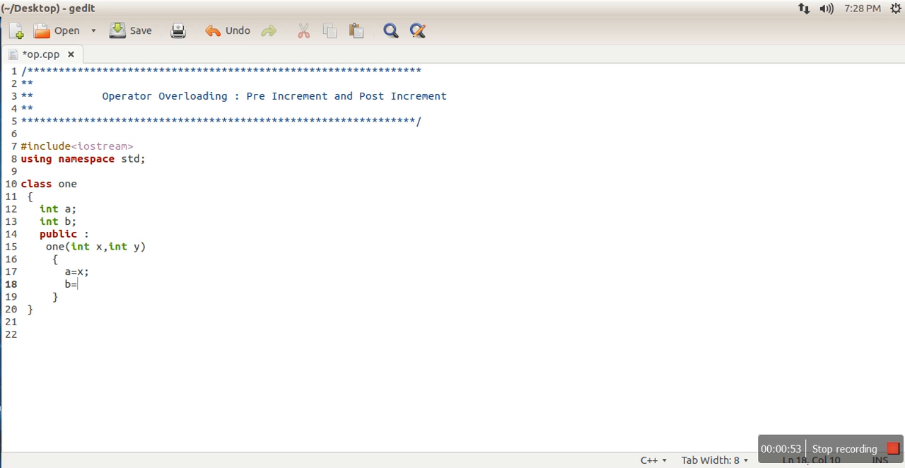
{"action": "type", "text": "y;"}
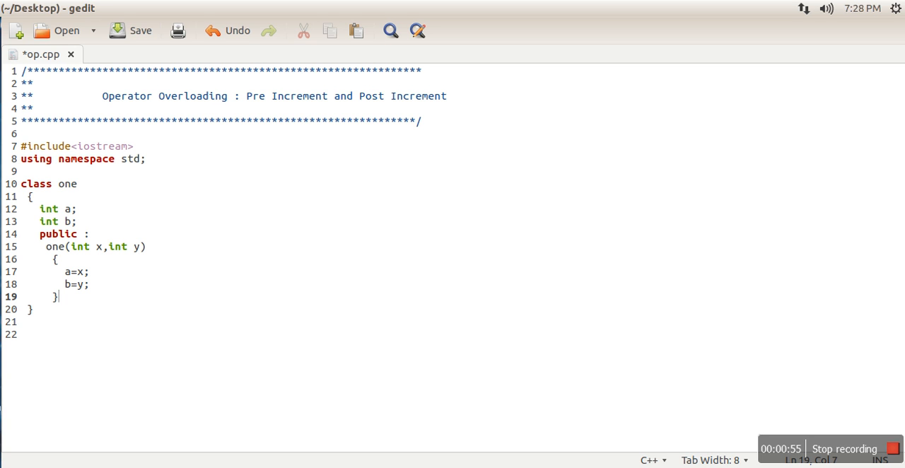
{"action": "type", "text": ";"}
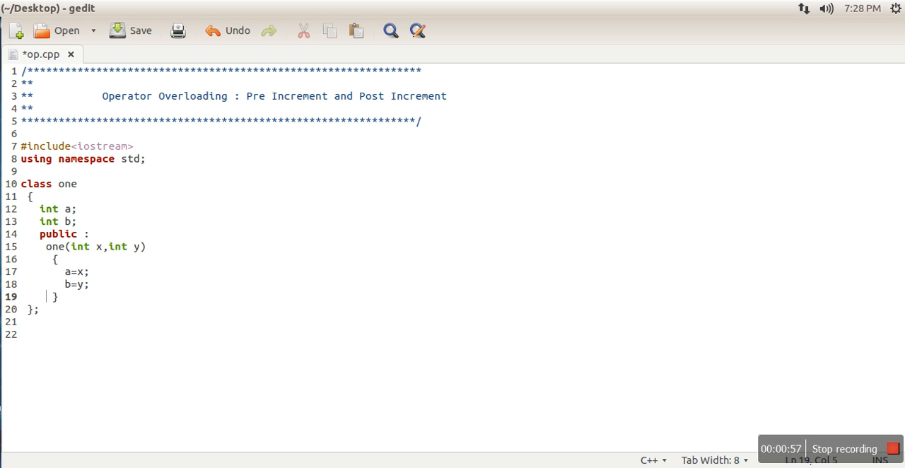
{"action": "key", "text": "Return"}
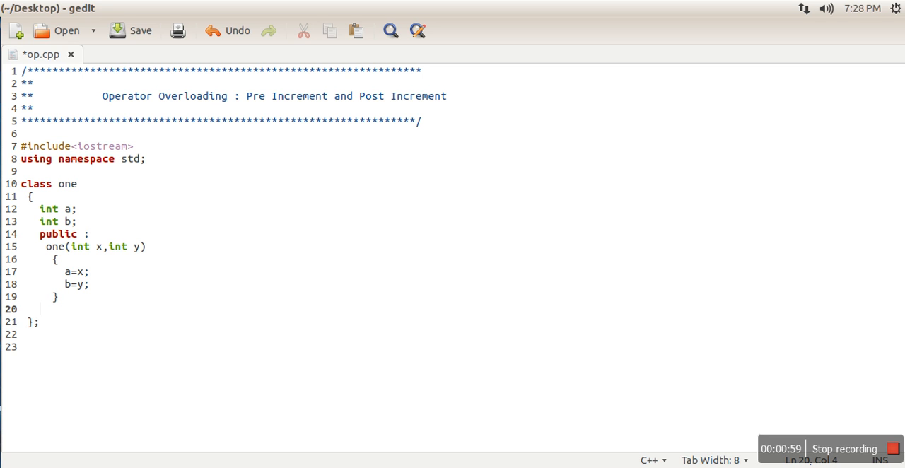
Write void show() printing "a:" << a and "b:" << b, closing class one
{"action": "type", "text": "void who"}
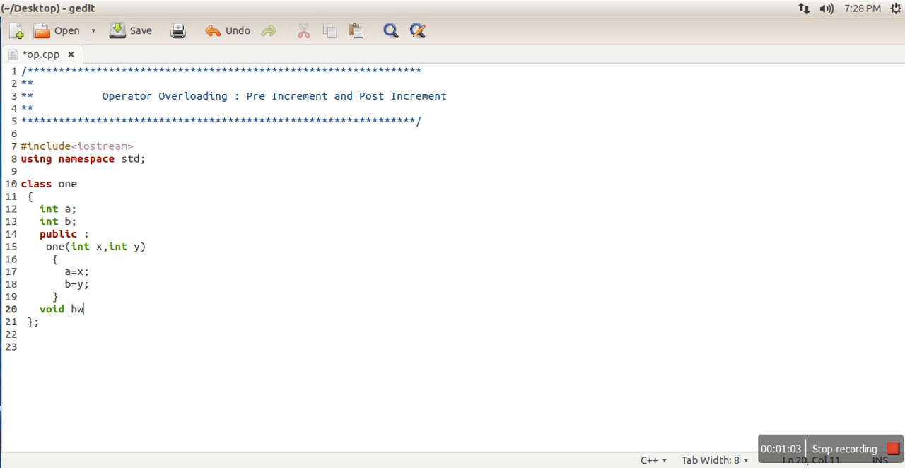
{"action": "type", "text": "sho"}
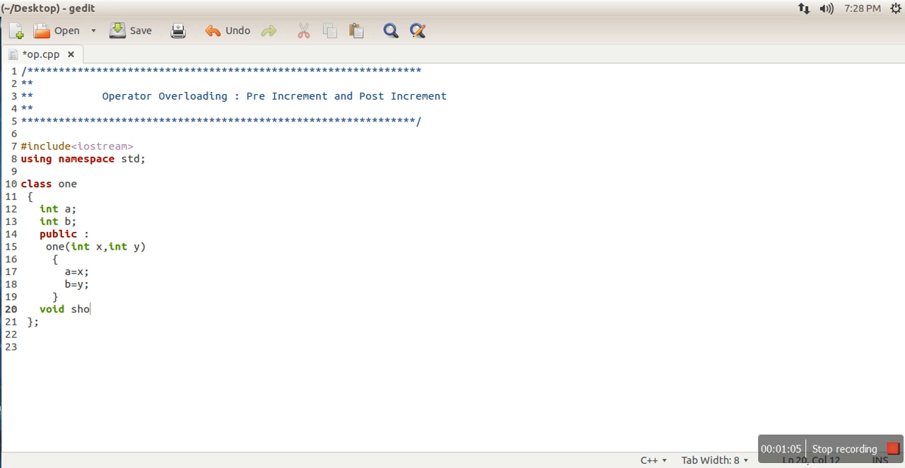
{"action": "type", "text": "w()"}
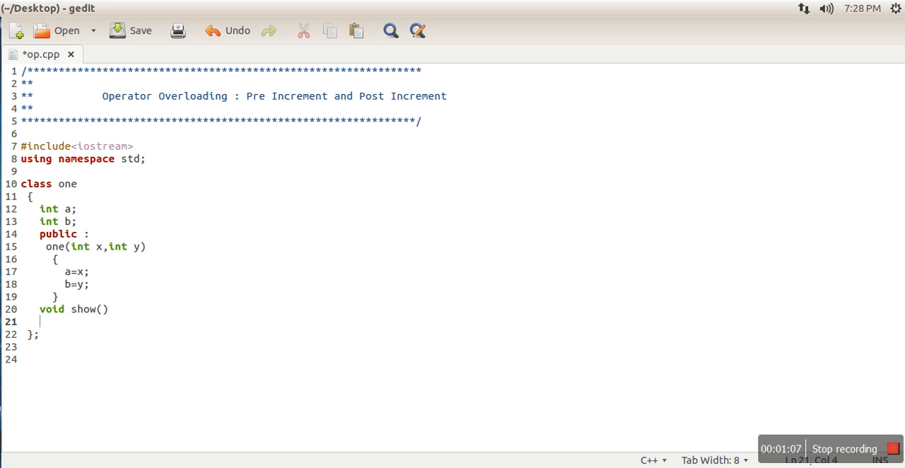
{"action": "type", "text": "{}"}
{"action": "type", "text": "cout"}
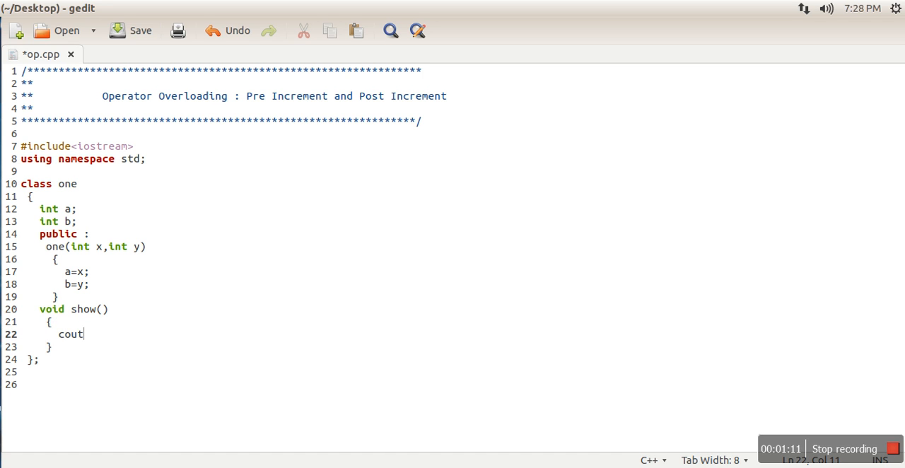
{"action": "type", "text": "<<\"a:\""}
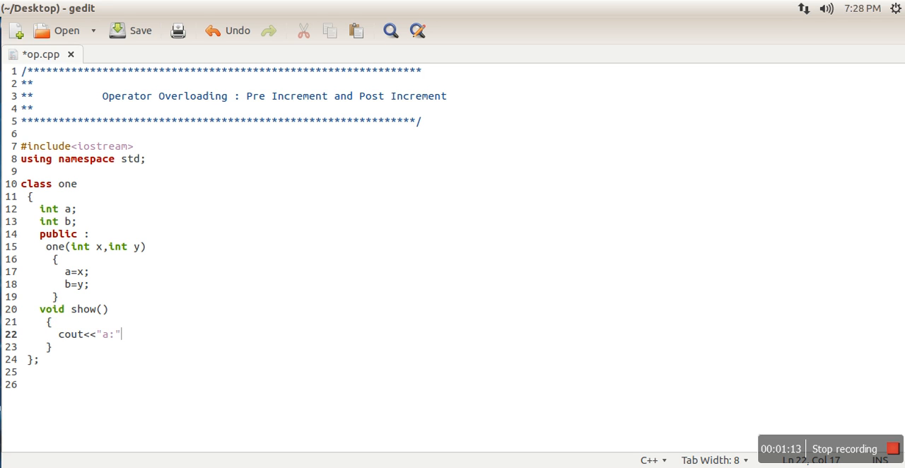
{"action": "type", "text": "<<a;"}
{"action": "type", "text": "cout<<\""}
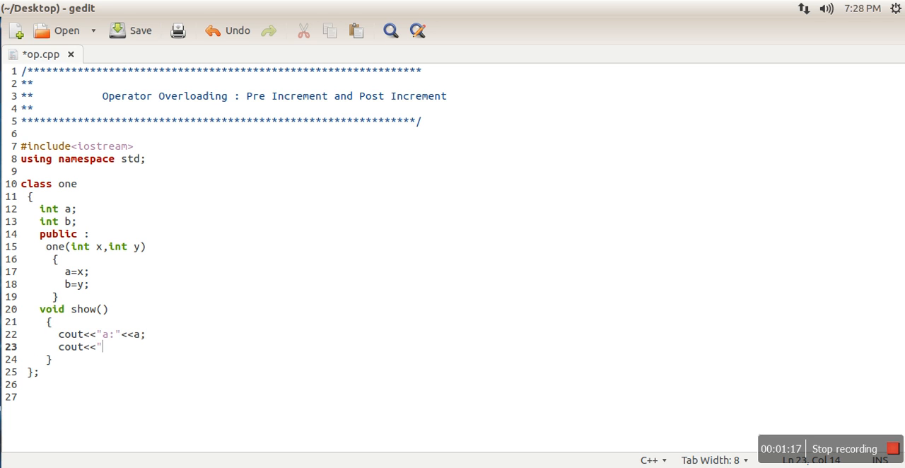
{"action": "type", "text": "b:"}
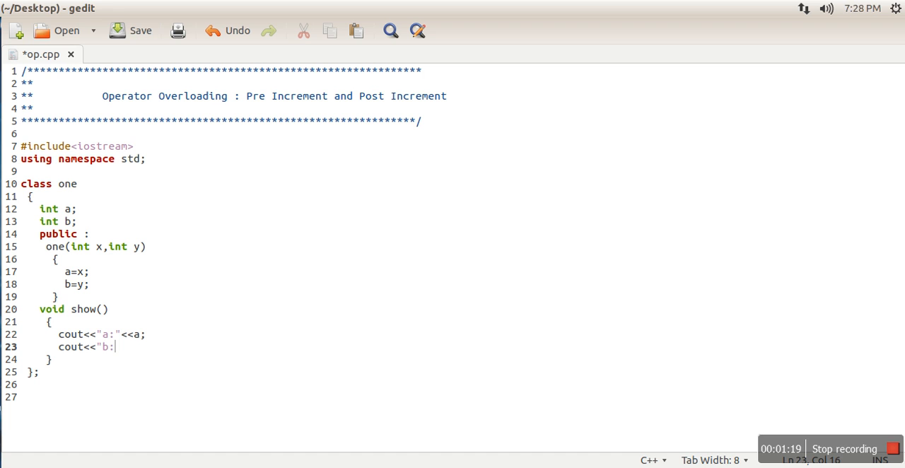
{"action": "type", "text": "\","}
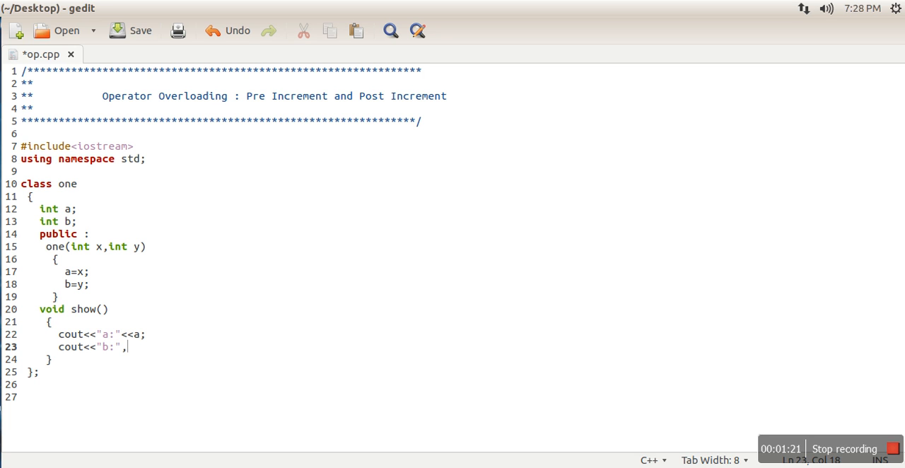
{"action": "key", "text": "BackSpace"}
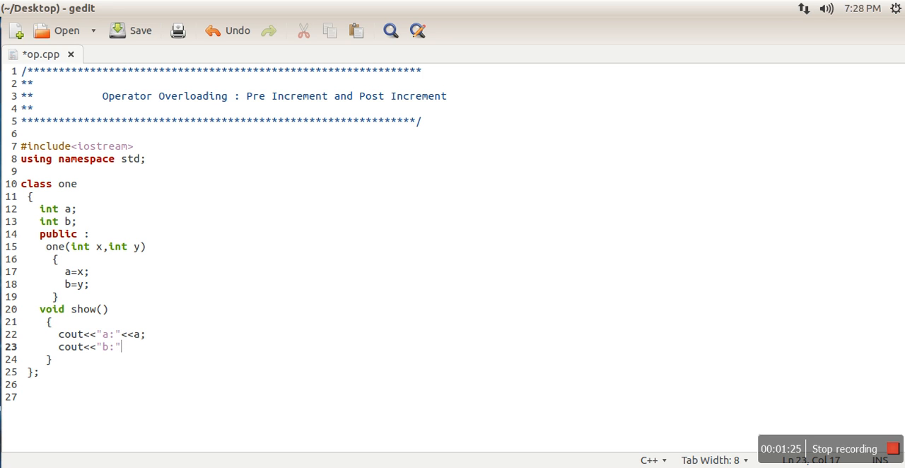
{"action": "type", "text": "<<b;"}
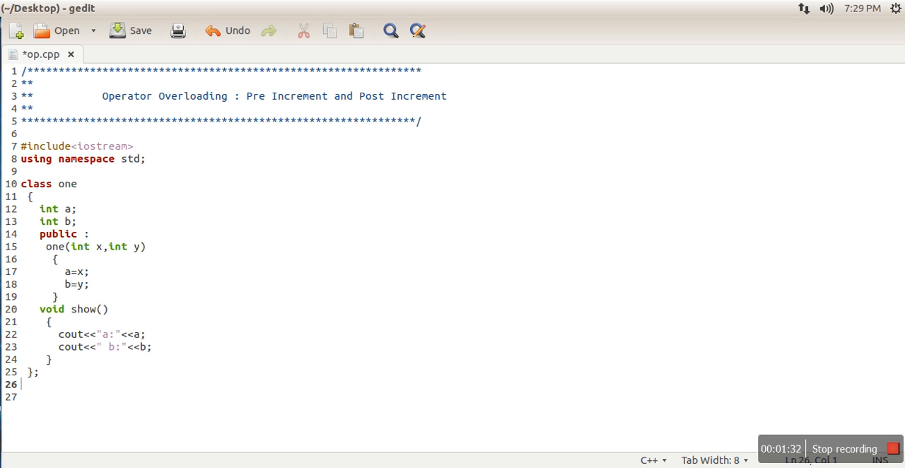
Write int main() and declare the object one ob(3,4); inside it
{"action": "type", "text": "int main("}
{"action": "left_click", "coordinate": [236, 396]}
{"action": "type", "text": "{}"}
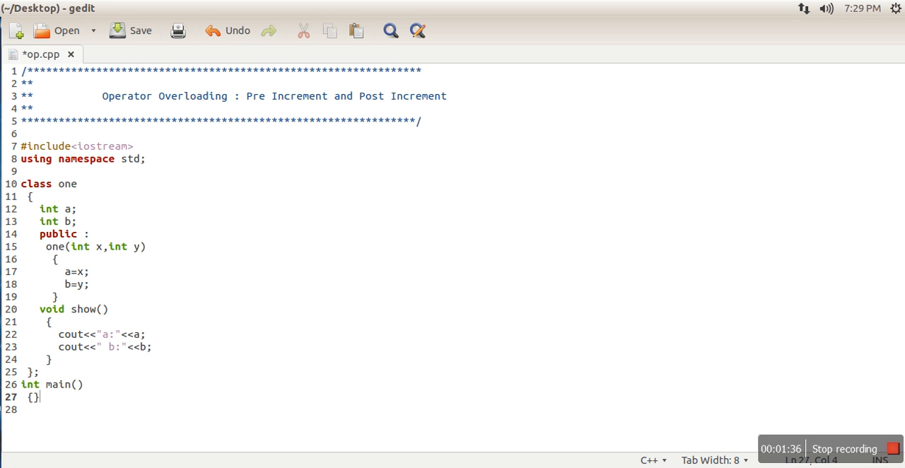
{"action": "key", "text": "Return"}
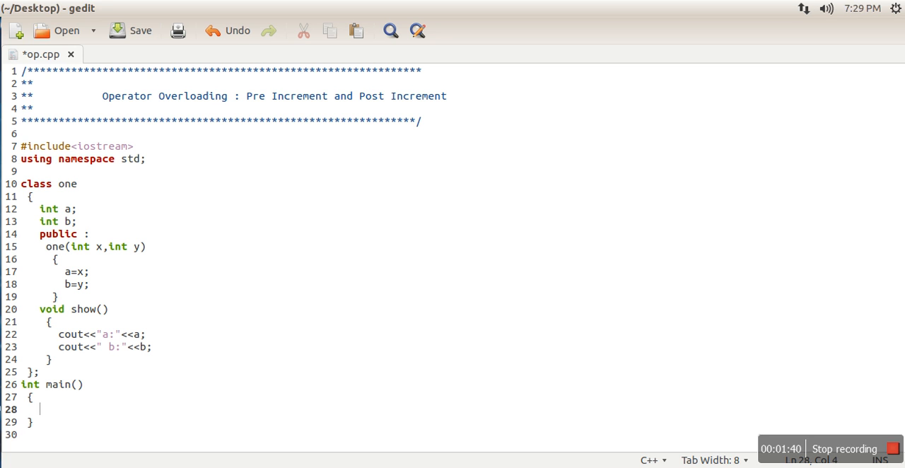
{"action": "type", "text": "one ob("}
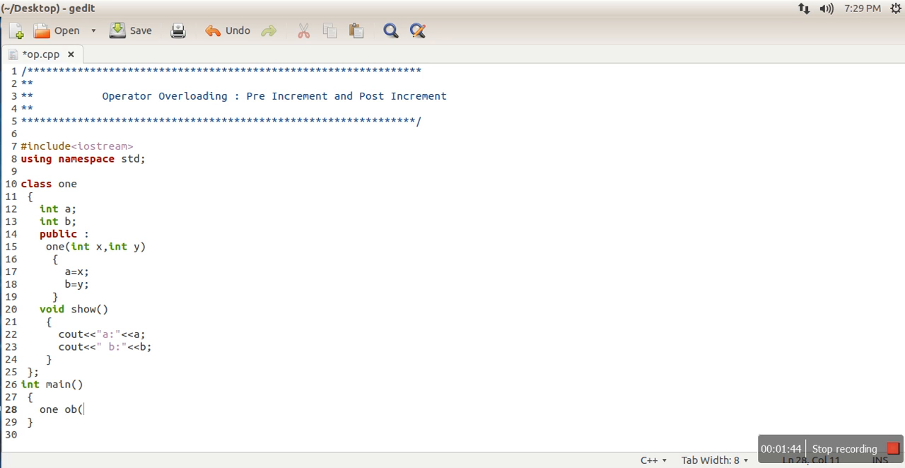
{"action": "type", "text": "3,4);"}
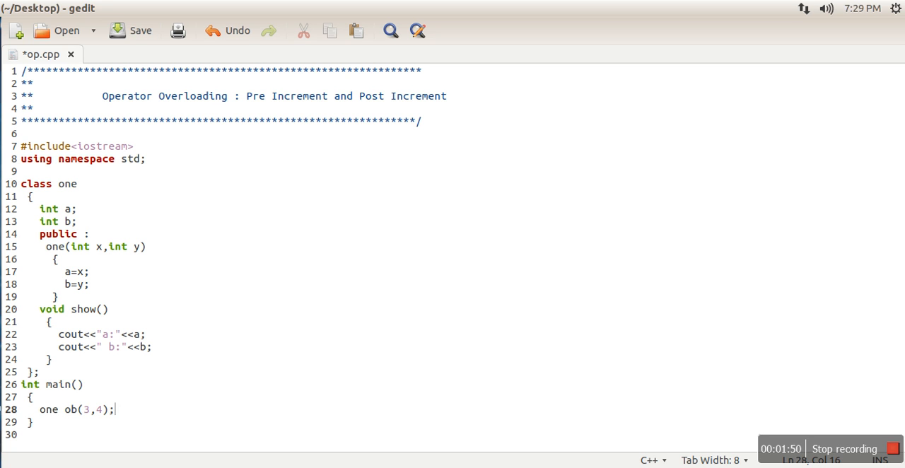
{"action": "mouse_move", "coordinate": [236, 179]}
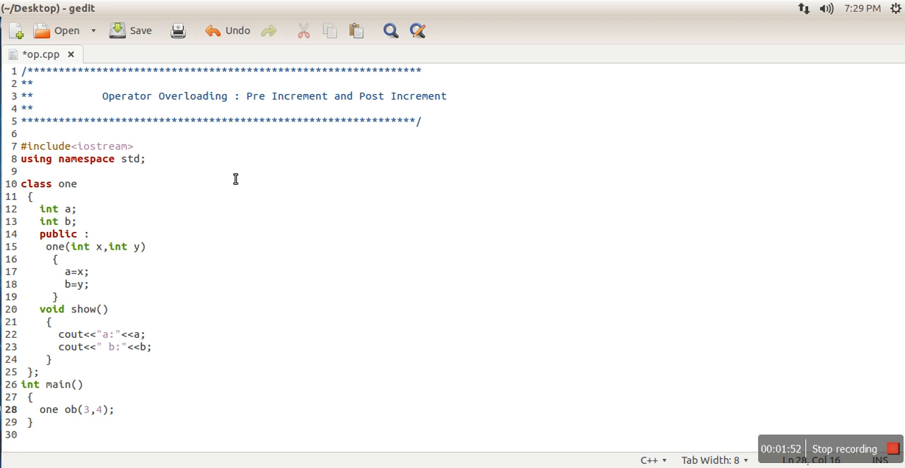
Add the pre-increment statement ++ob; after the object declaration
{"action": "type", "text": "ob"}
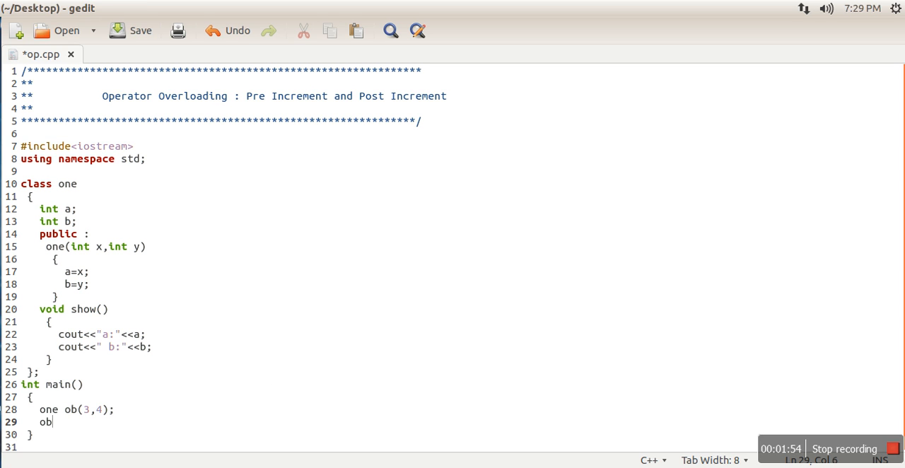
{"action": "type", "text": "++"}
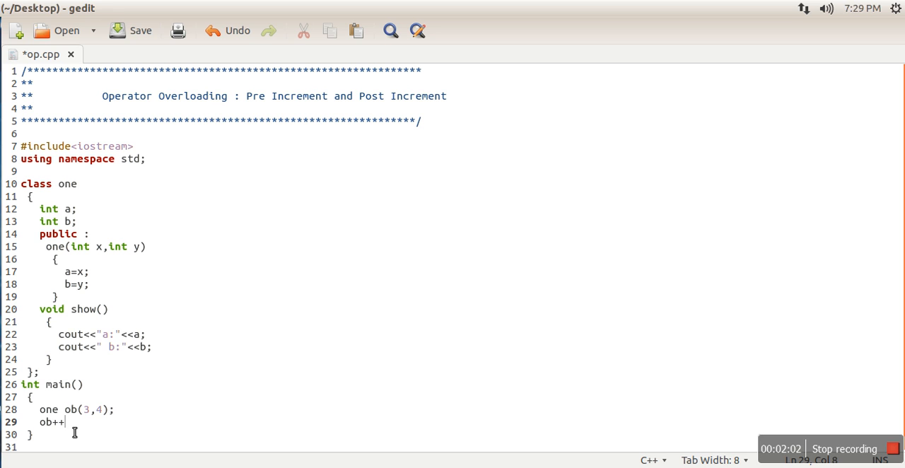
{"action": "key", "text": "BackSpace"}
{"action": "type", "text": "++"}
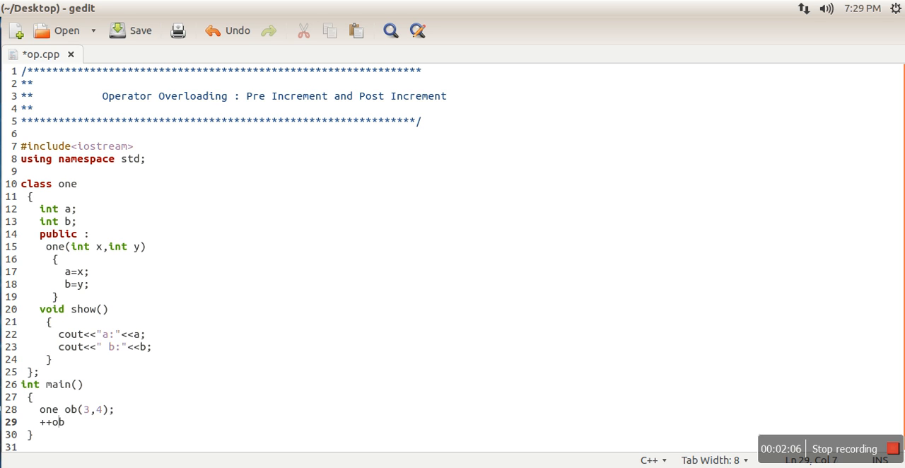
{"action": "type", "text": ";"}
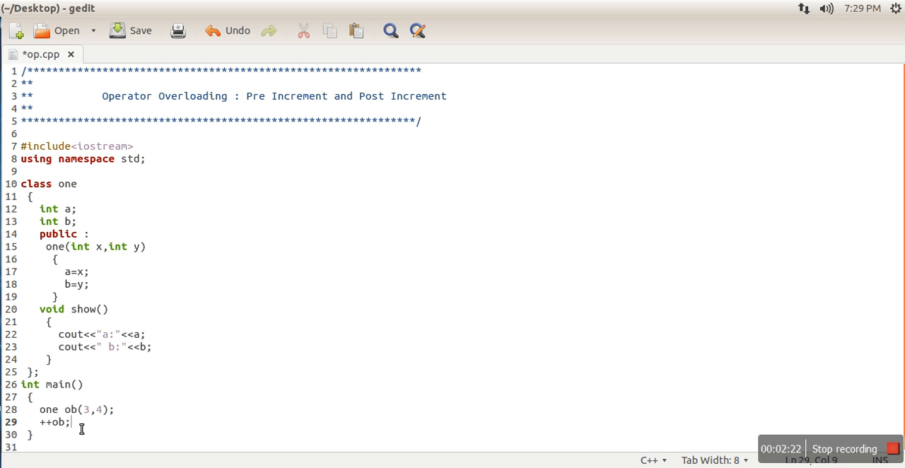
Insert blank lines inside class one below show() and place the cursor there
{"action": "key", "text": "Return"}
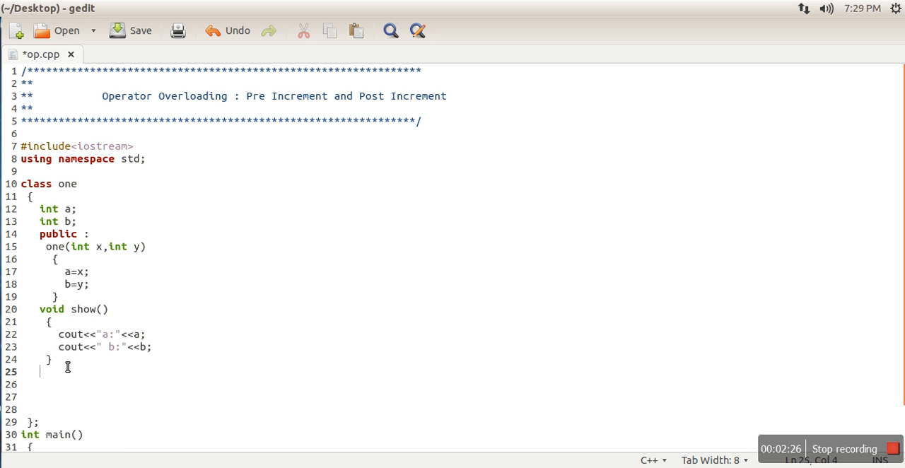
{"action": "mouse_move", "coordinate": [581, 362]}
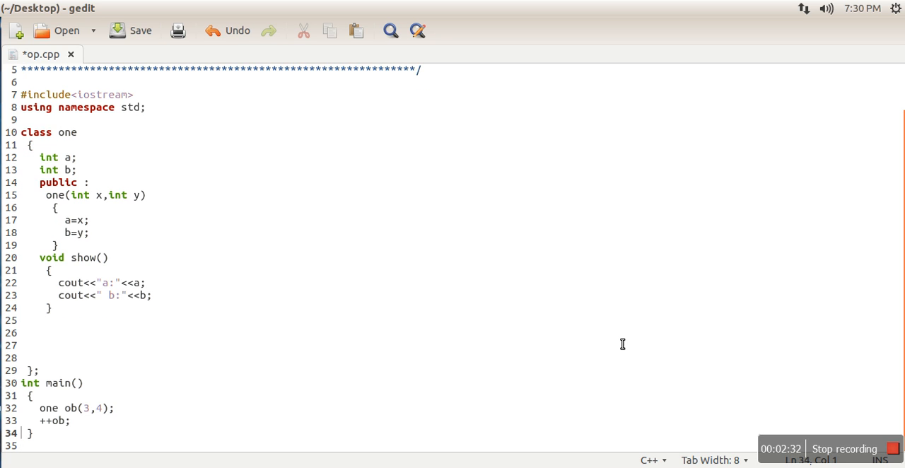
{"action": "left_click", "coordinate": [22, 332]}
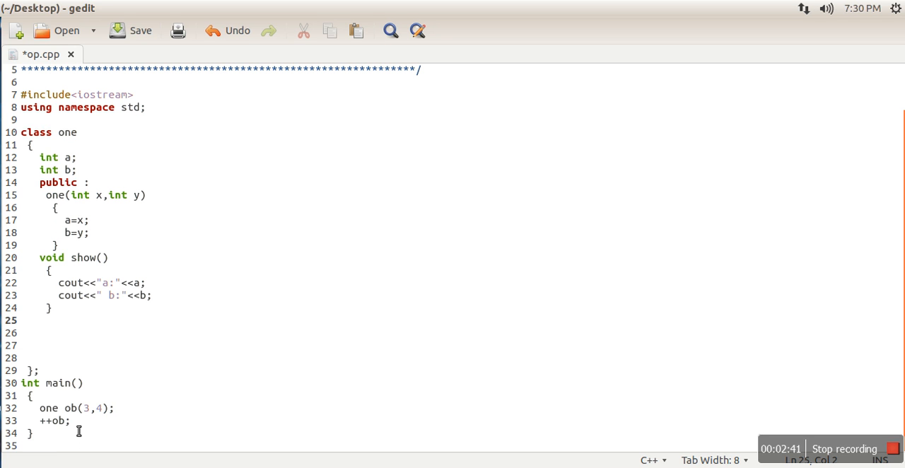
Write one operator++() whose body is a++; b++; return *this;
{"action": "left_click", "coordinate": [26, 320]}
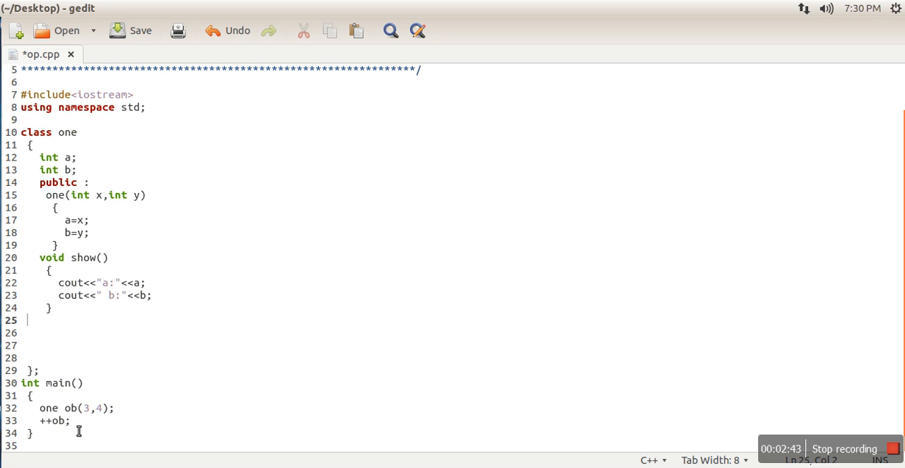
{"action": "mouse_move", "coordinate": [58, 396]}
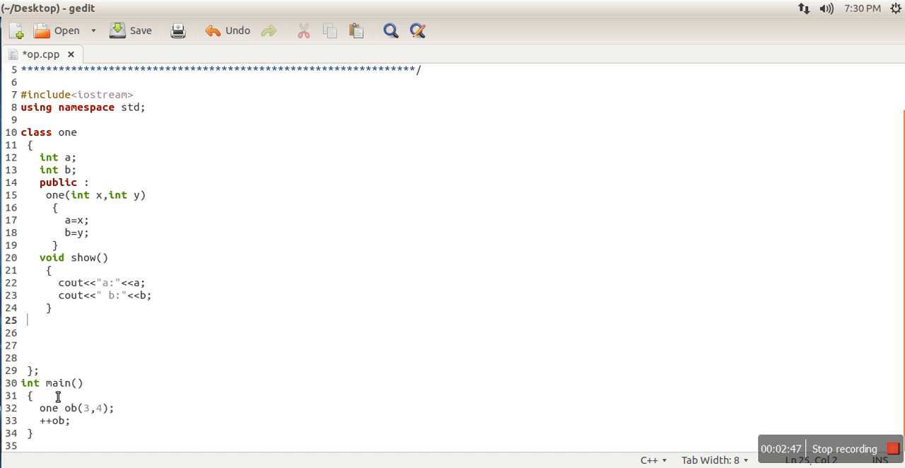
{"action": "type", "text": "one"}
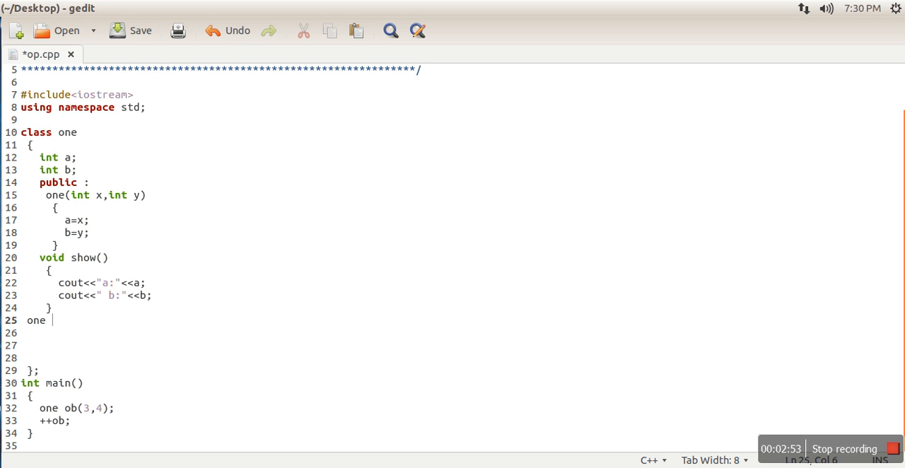
{"action": "type", "text": "operator"}
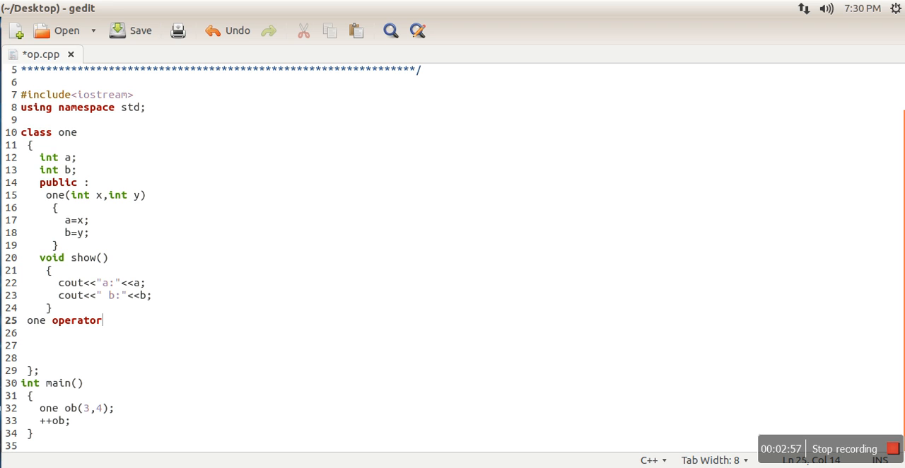
{"action": "type", "text": "++("}
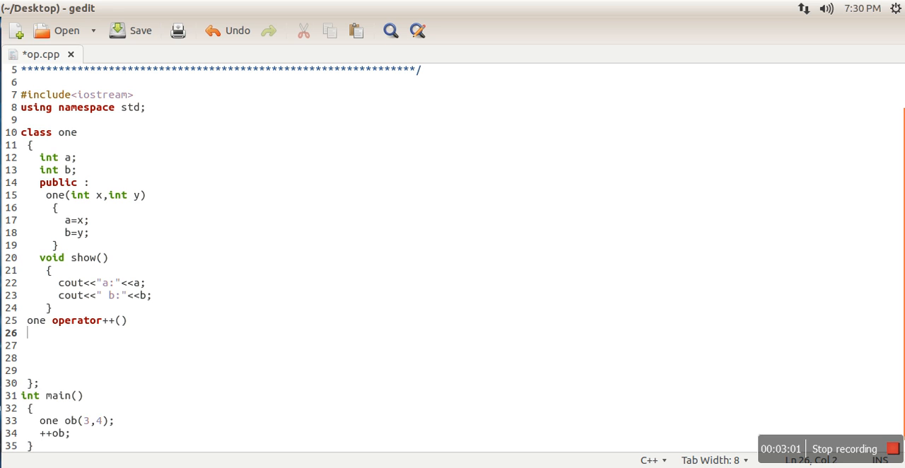
{"action": "type", "text": "{"}
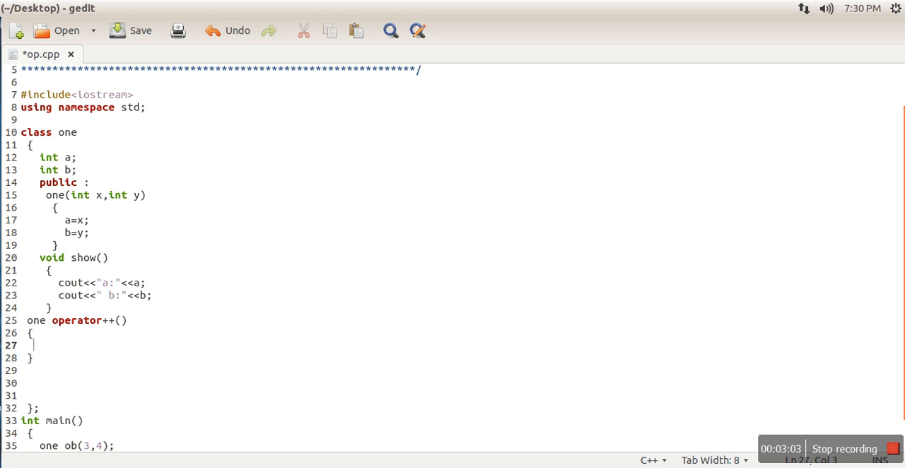
{"action": "type", "text": "a"}
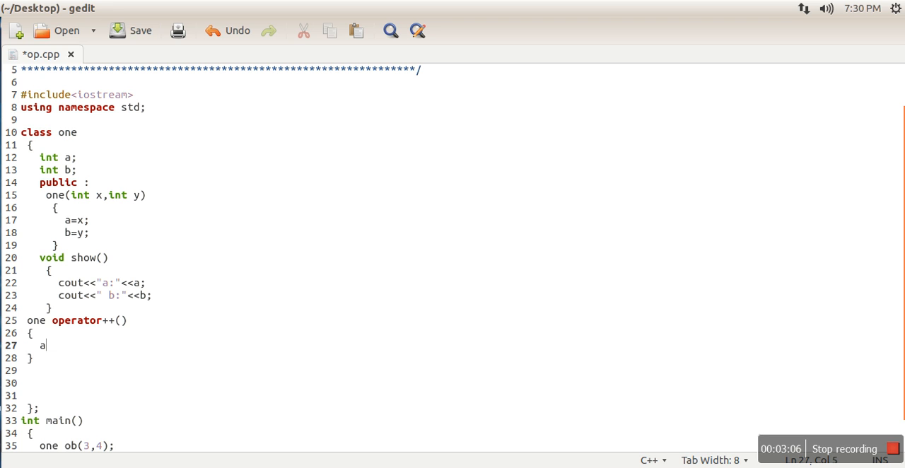
{"action": "type", "text": "++;"}
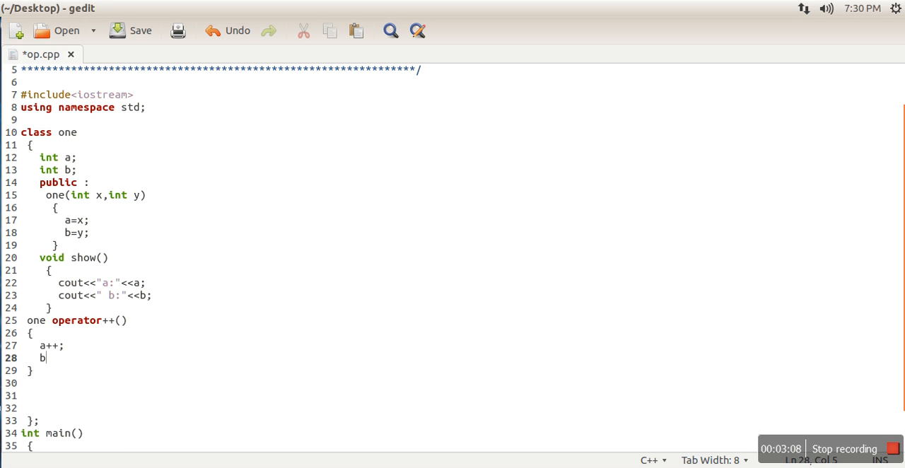
{"action": "type", "text": "++;"}
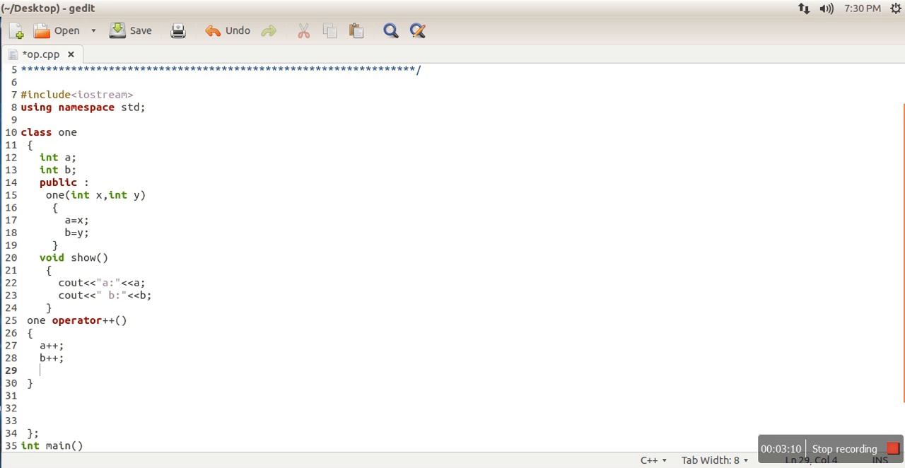
{"action": "type", "text": "reut"}
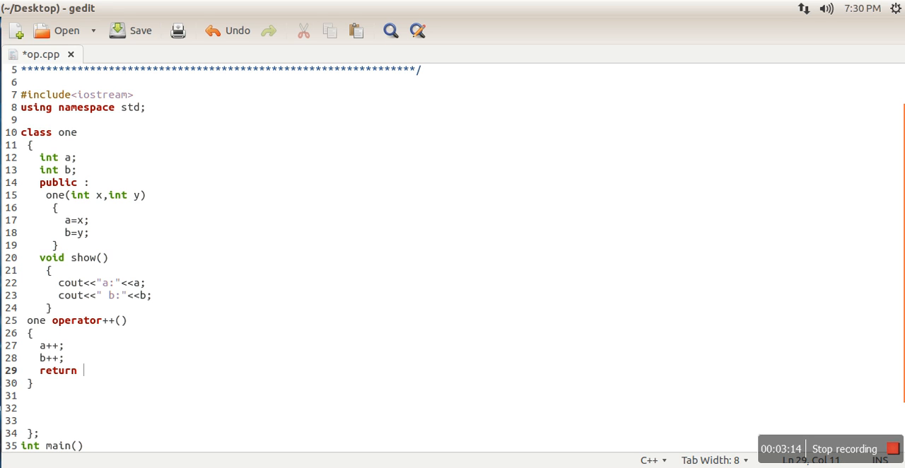
{"action": "type", "text": "*this"}
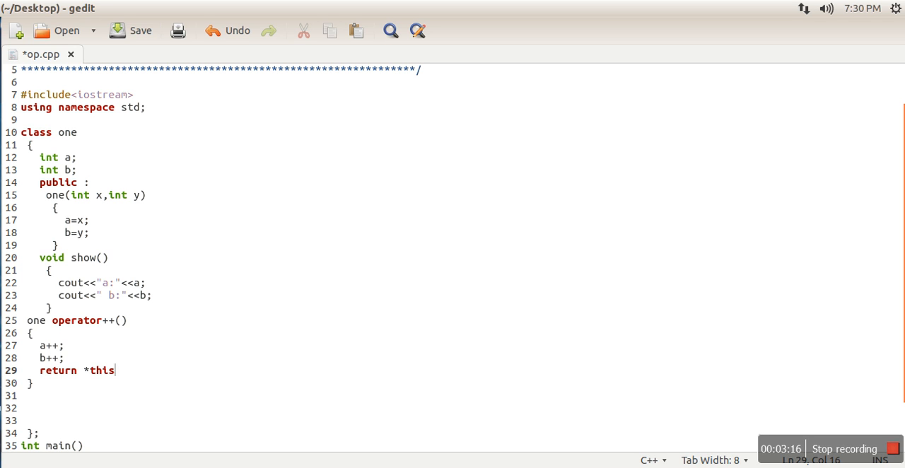
{"action": "type", "text": ";"}
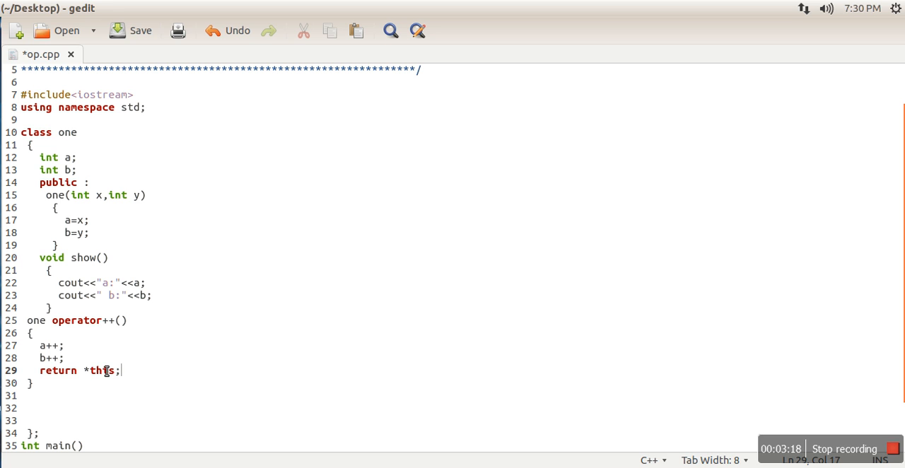
{"action": "mouse_move", "coordinate": [217, 368]}
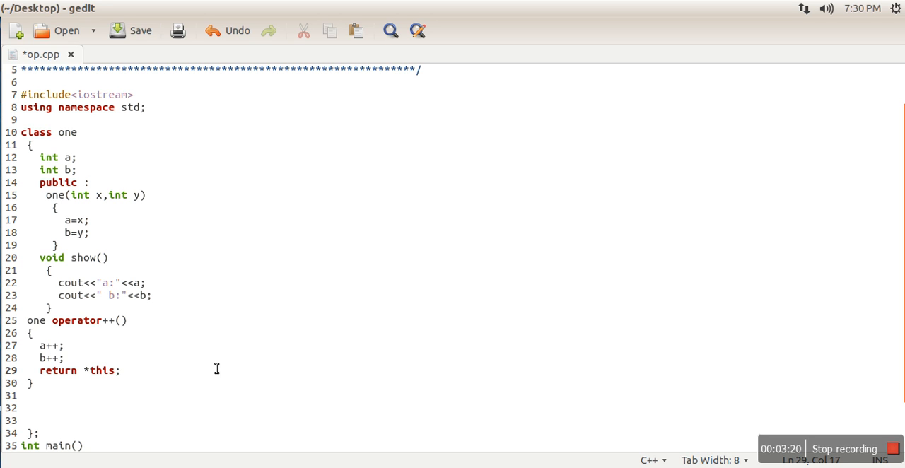
Add ob.show(); on a new line after ++ob; in main
{"action": "left_click", "coordinate": [83, 445]}
{"action": "type", "text": "++ob;"}
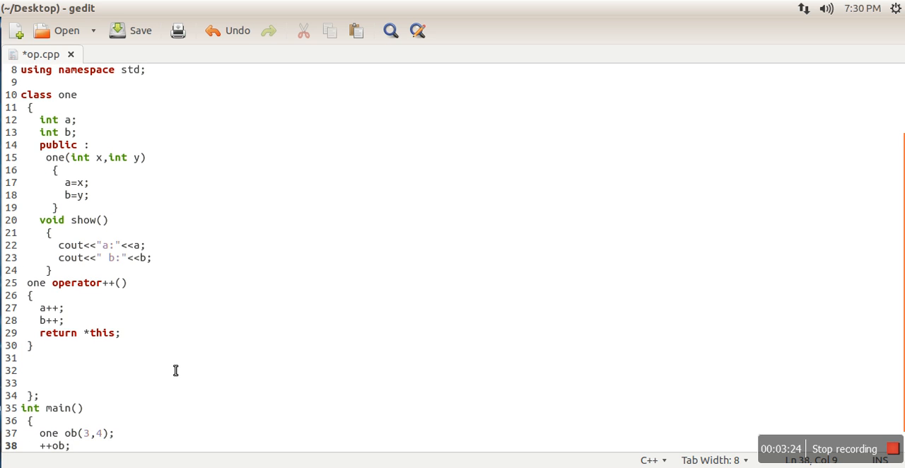
{"action": "scroll", "scroll_direction": "down", "scroll_amount": 3}
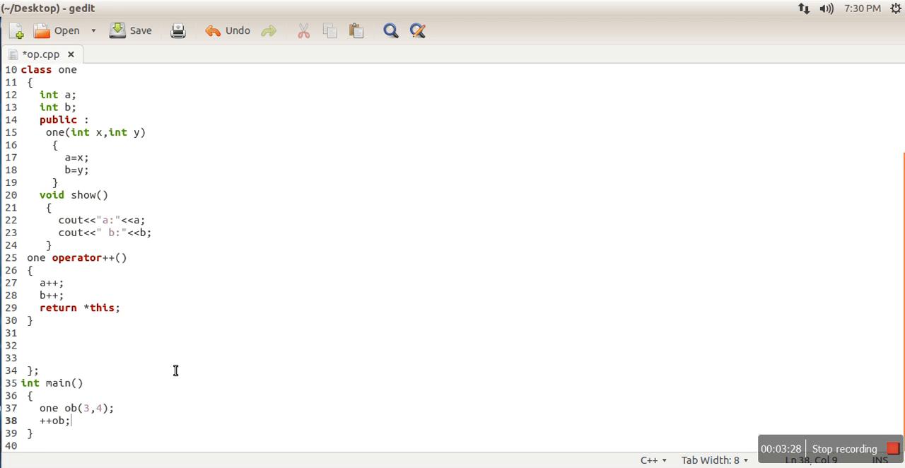
{"action": "key", "text": "Return"}
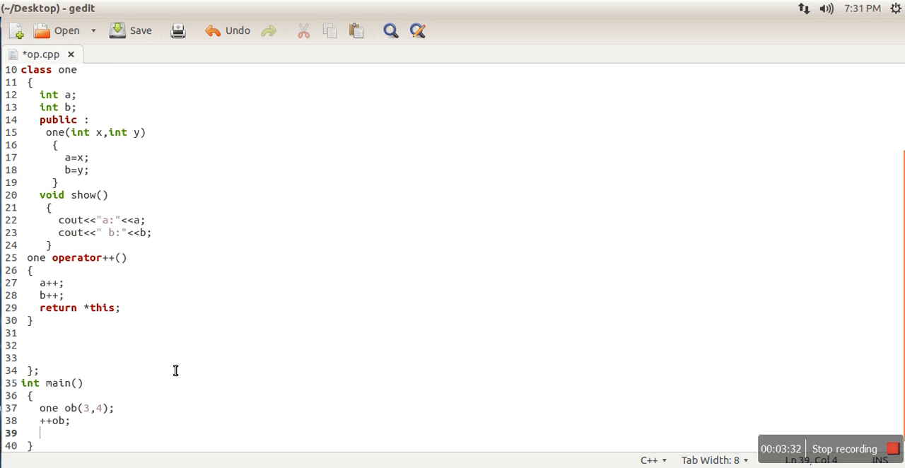
{"action": "type", "text": "ob"}
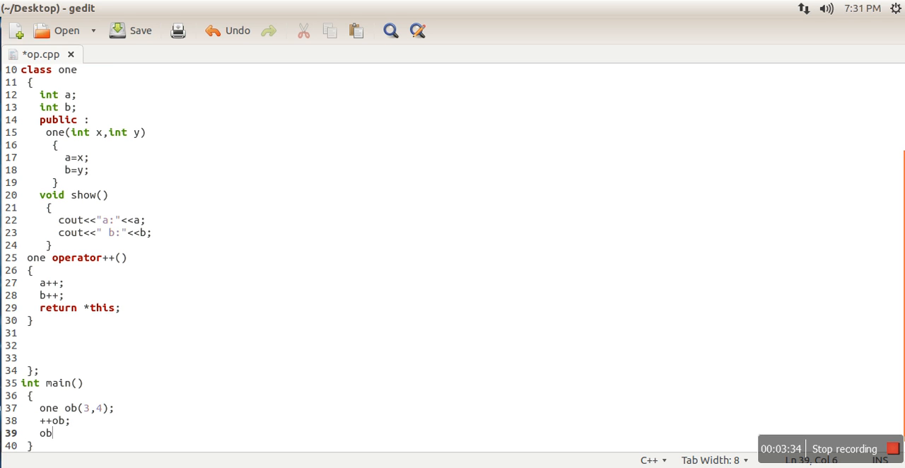
{"action": "type", "text": ".show();"}
{"action": "type", "text": "clear"}
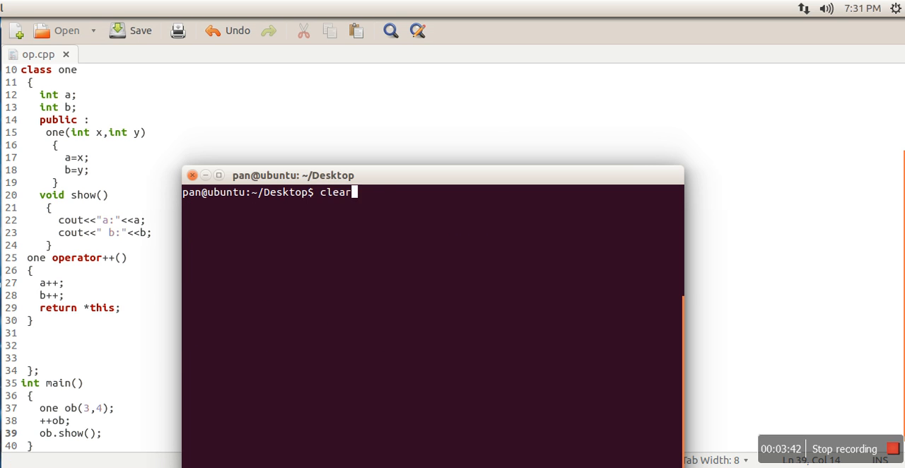
Clear the terminal and run ./a.out, which prints a:4 b:5
{"action": "key", "text": "Return"}
{"action": "type", "text": "g++ op.cpp"}
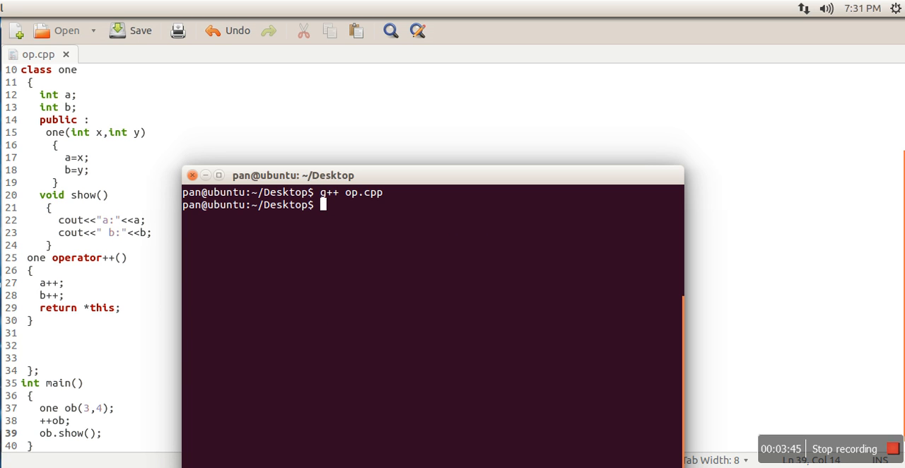
{"action": "type", "text": "."}
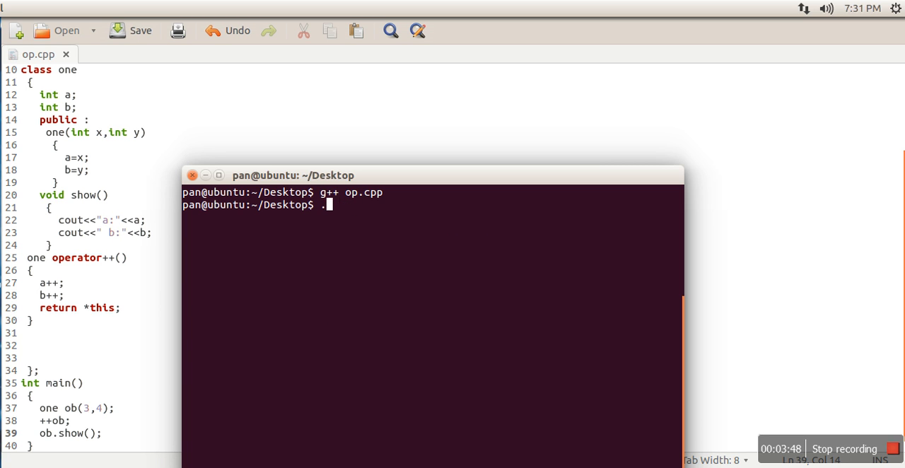
{"action": "type", "text": "/a.out"}
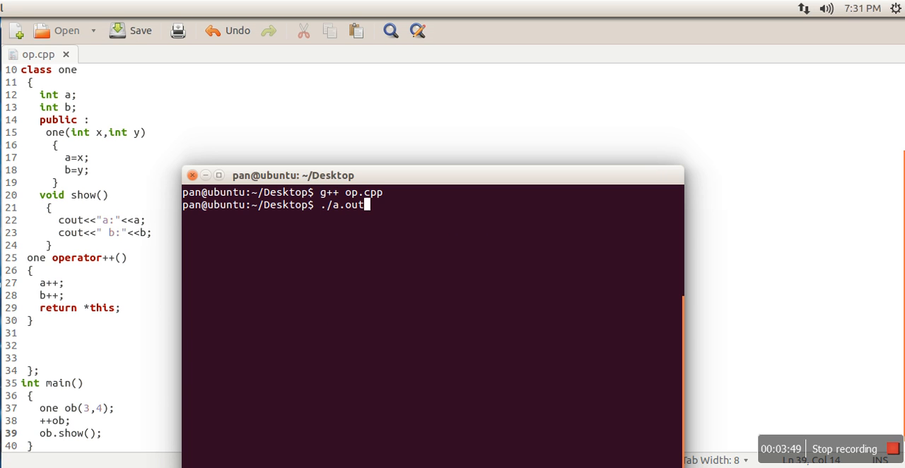
{"action": "key", "text": "Return"}
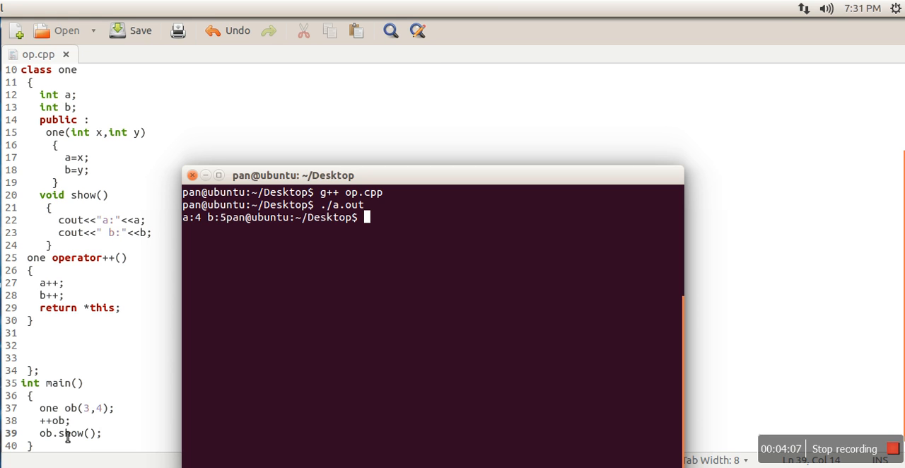
{"action": "mouse_move", "coordinate": [115, 431]}
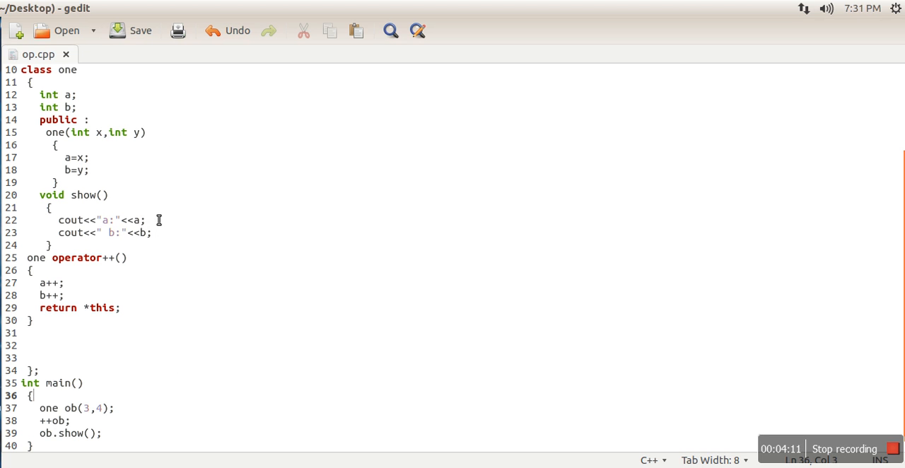
{"action": "mouse_move", "coordinate": [132, 265]}
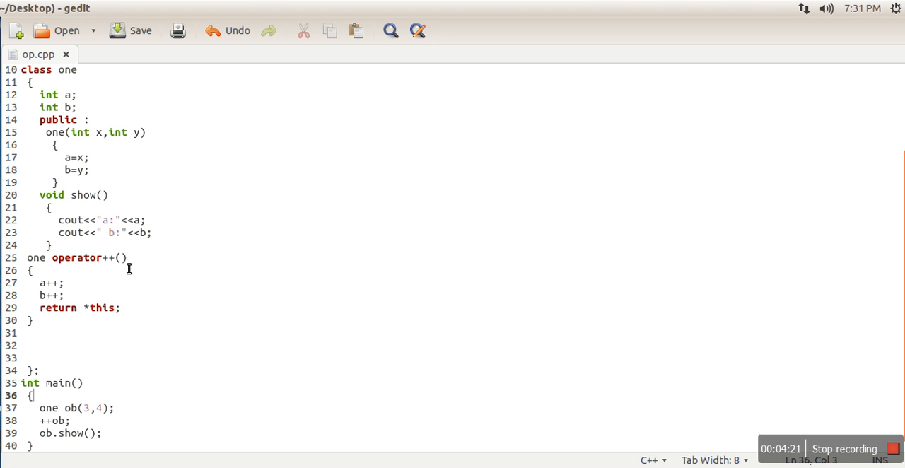
{"action": "mouse_move", "coordinate": [97, 267]}
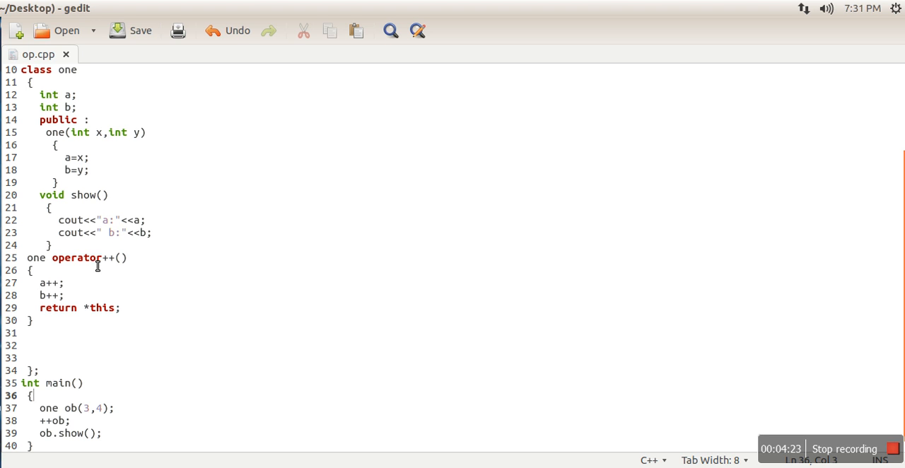
{"action": "mouse_move", "coordinate": [34, 269]}
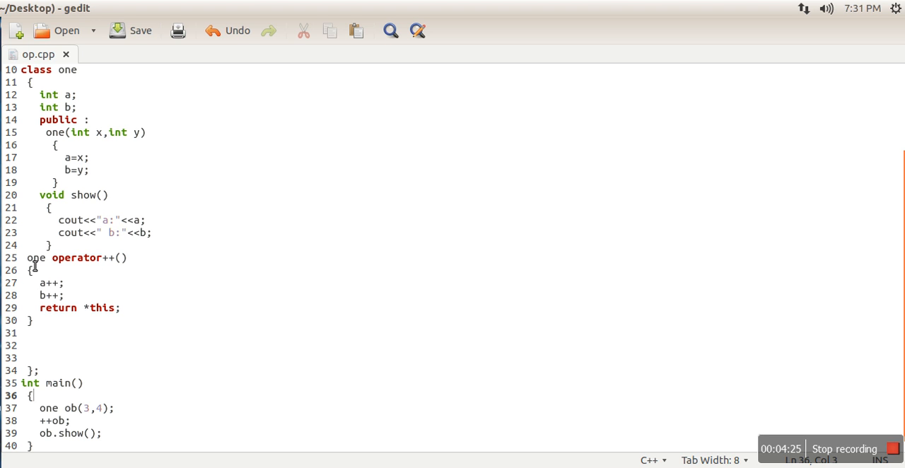
{"action": "left_click", "coordinate": [120, 257]}
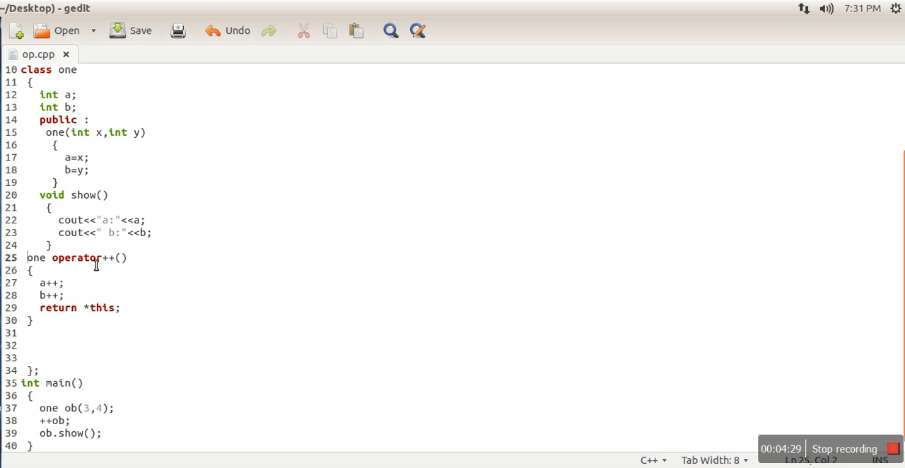
{"action": "mouse_move", "coordinate": [121, 318]}
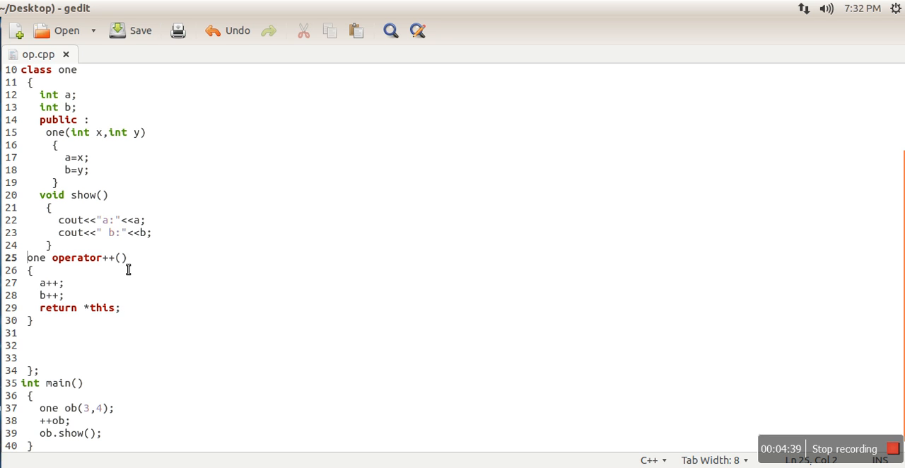
{"action": "left_click", "coordinate": [34, 320]}
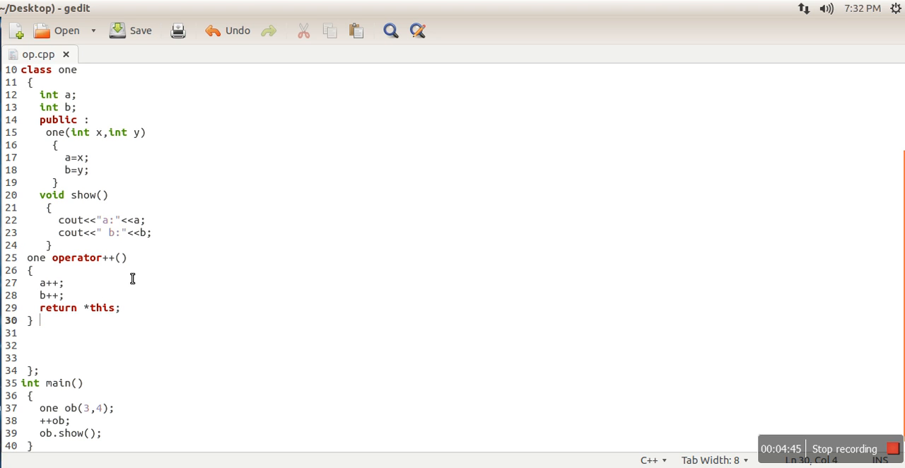
Give operator++() an int i dummy parameter for postfix form, and save op.cpp
{"action": "left_click", "coordinate": [122, 257]}
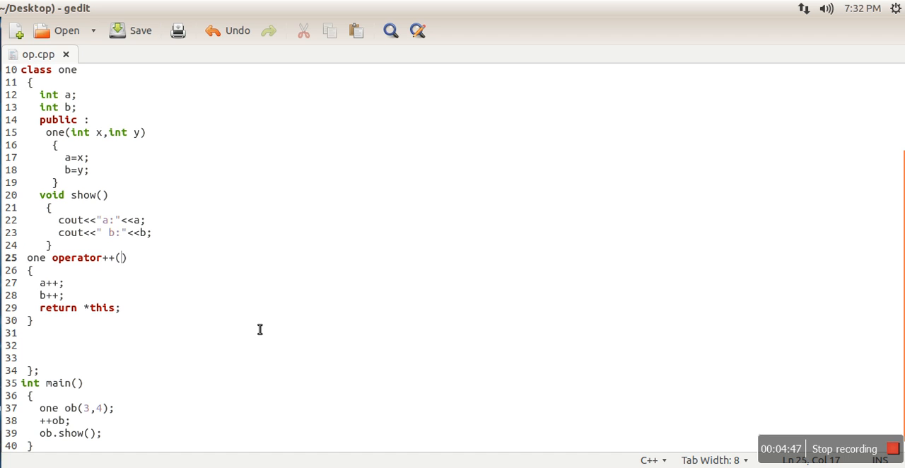
{"action": "type", "text": "int"}
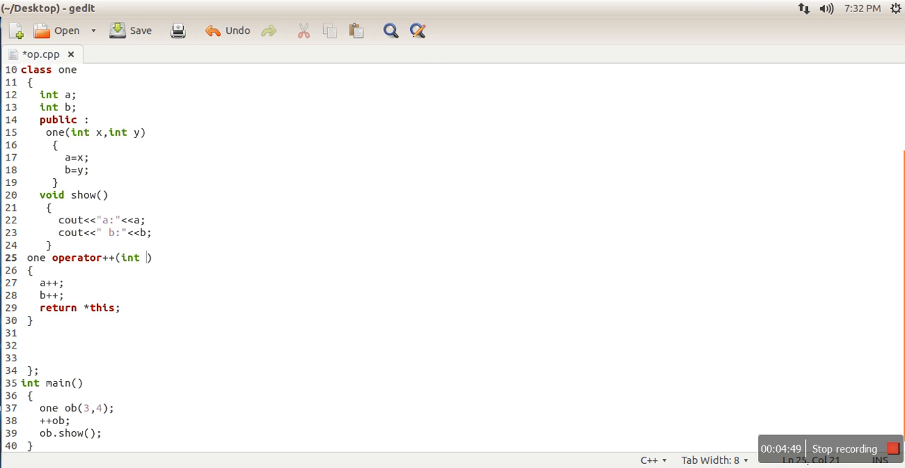
{"action": "type", "text": "x"}
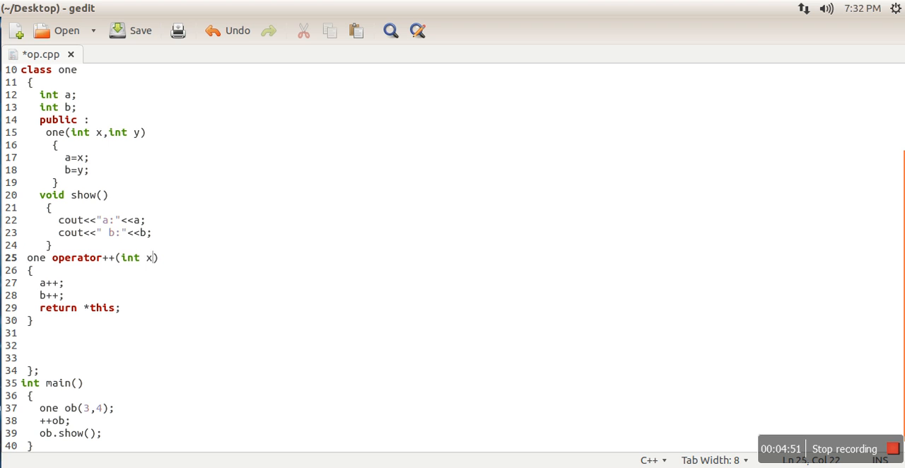
{"action": "key", "text": "BackSpace"}
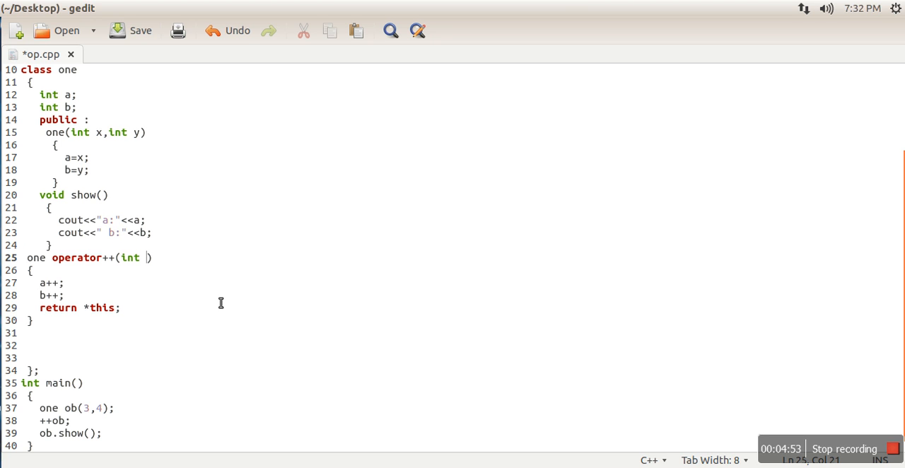
{"action": "type", "text": "i"}
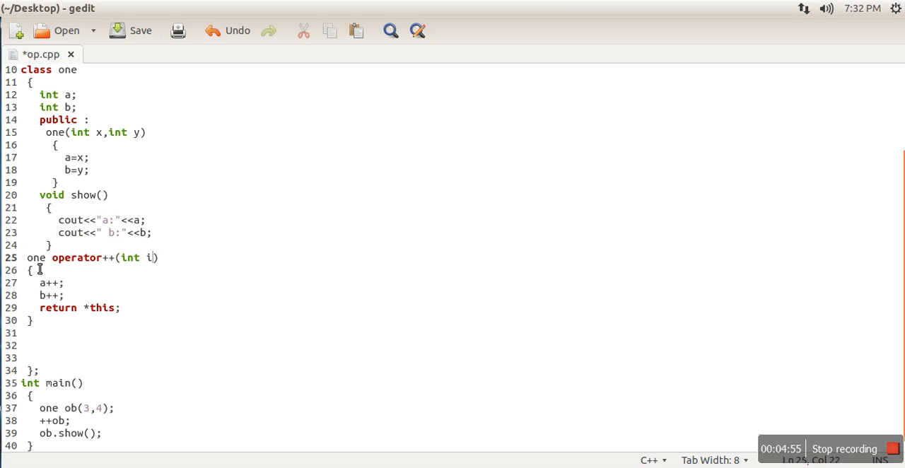
{"action": "mouse_move", "coordinate": [148, 268]}
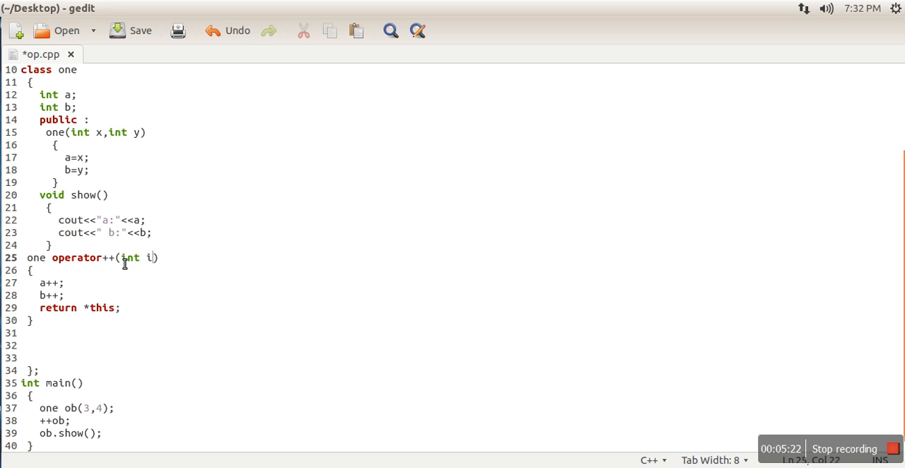
{"action": "mouse_move", "coordinate": [117, 346]}
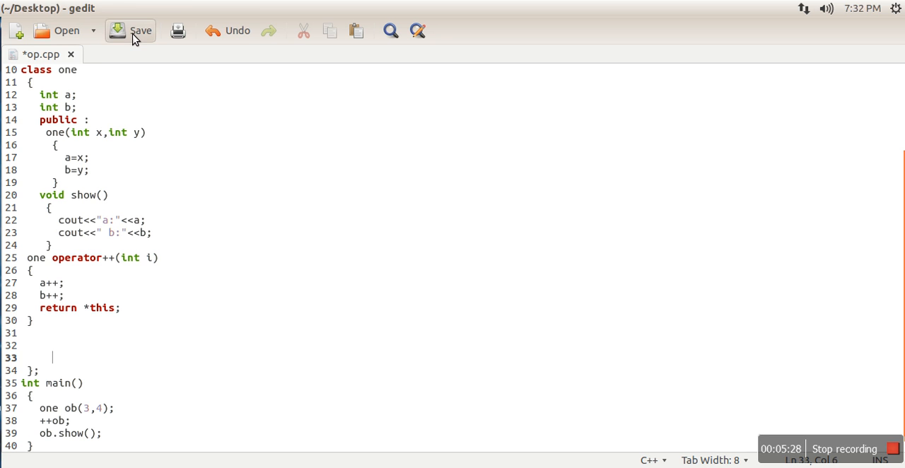
{"action": "left_click", "coordinate": [130, 31]}
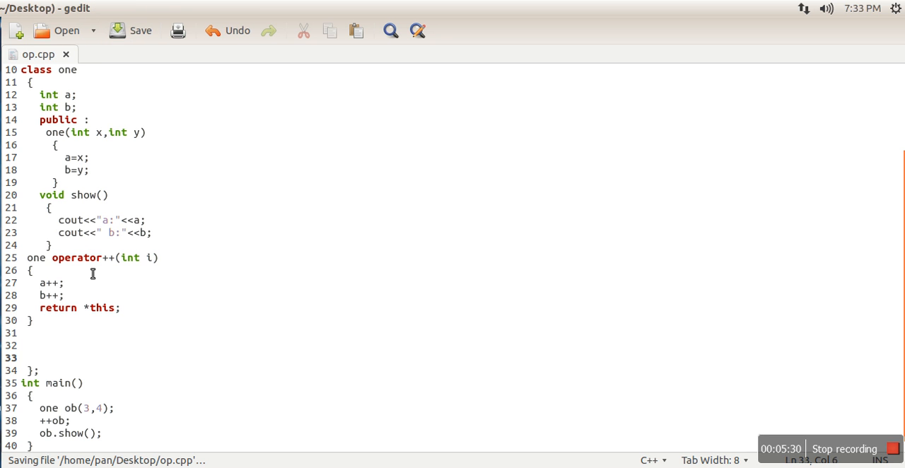